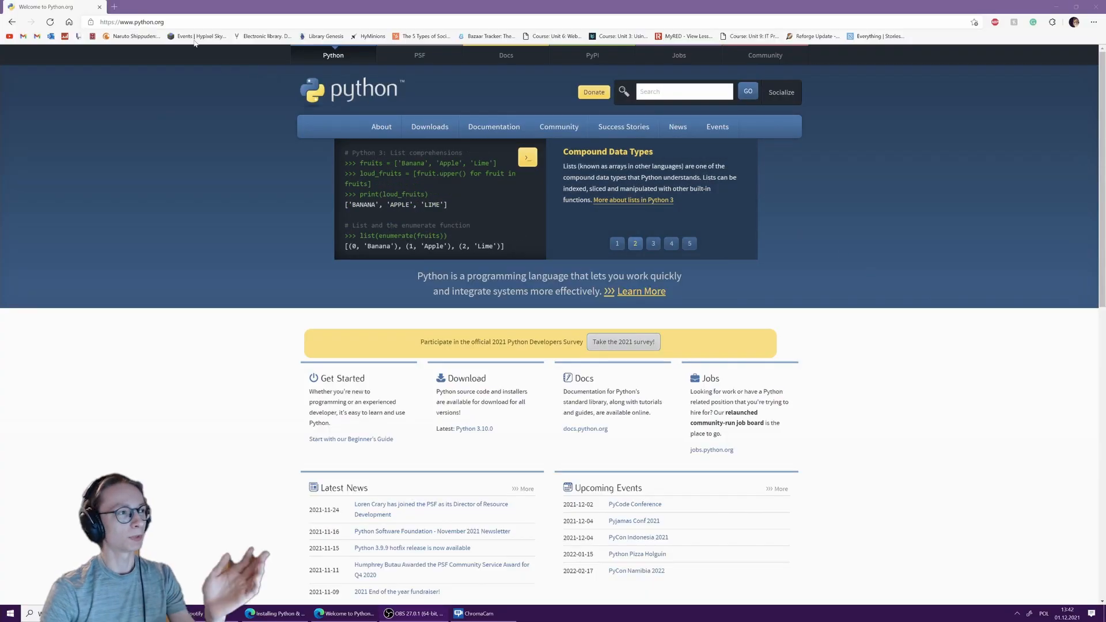
# Download the Python 3.10.0 Windows installer from python.org and launch it
pyautogui.click(429, 126)
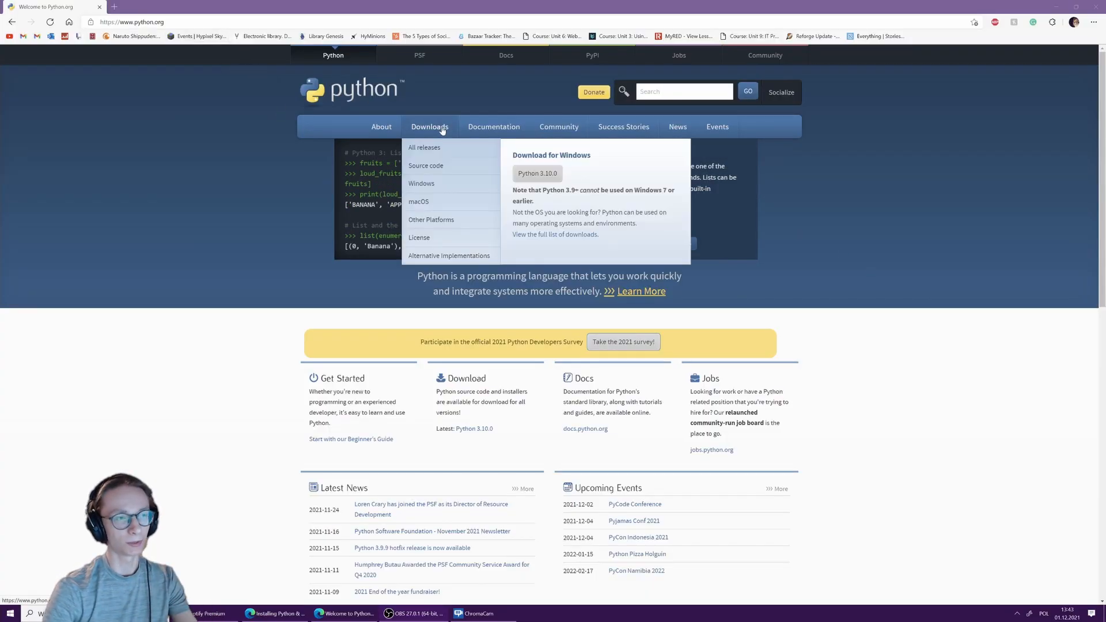
pyautogui.moveTo(537, 173)
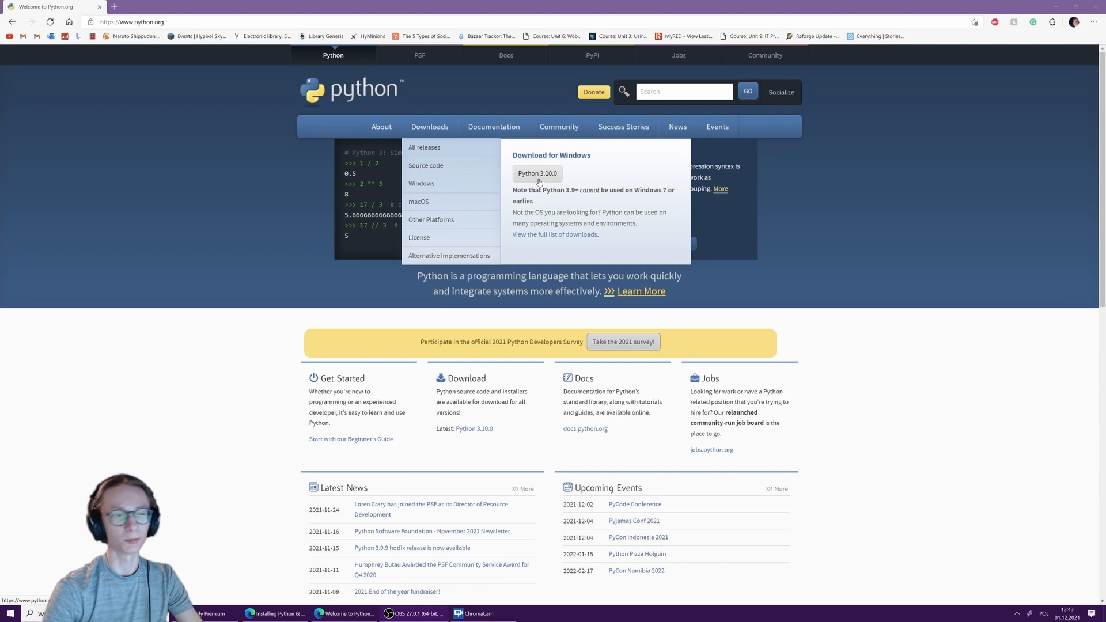
pyautogui.click(537, 173)
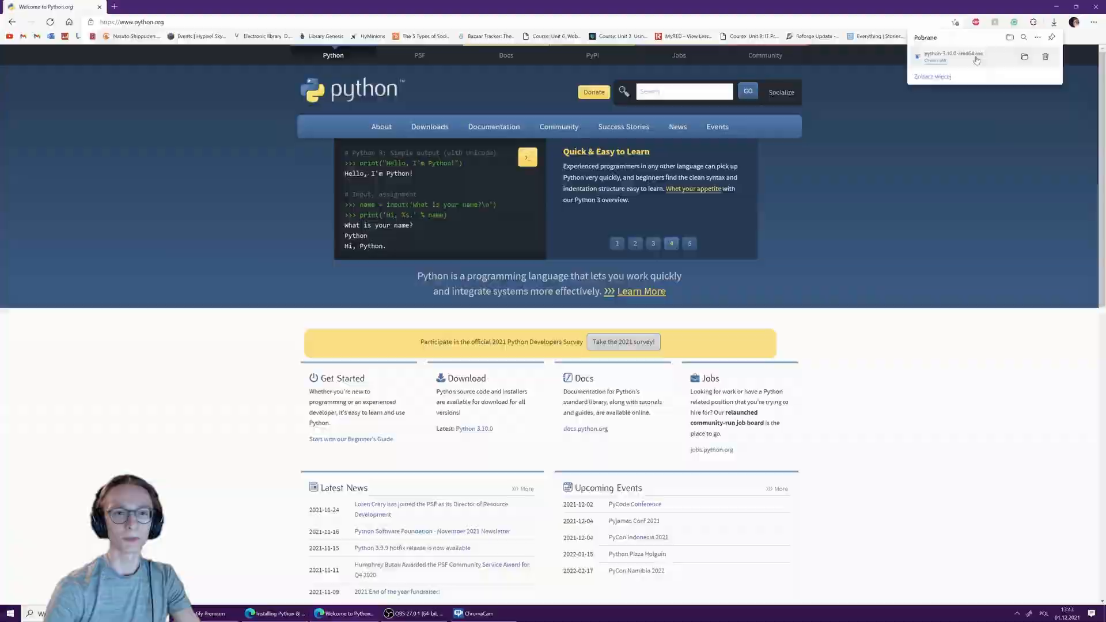
pyautogui.click(953, 56)
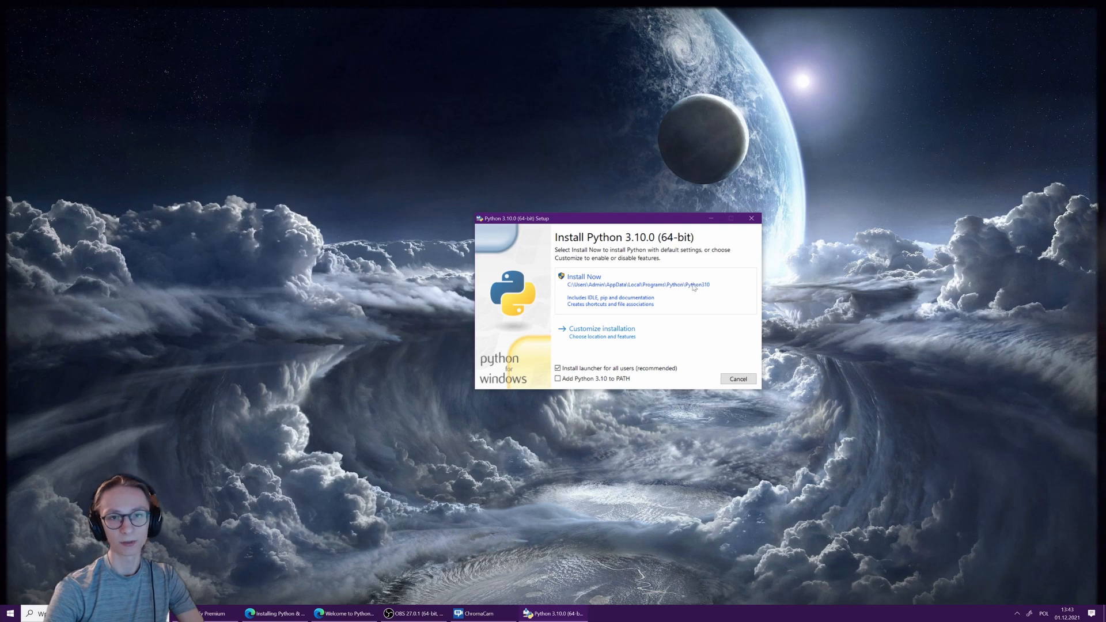
pyautogui.moveTo(646, 339)
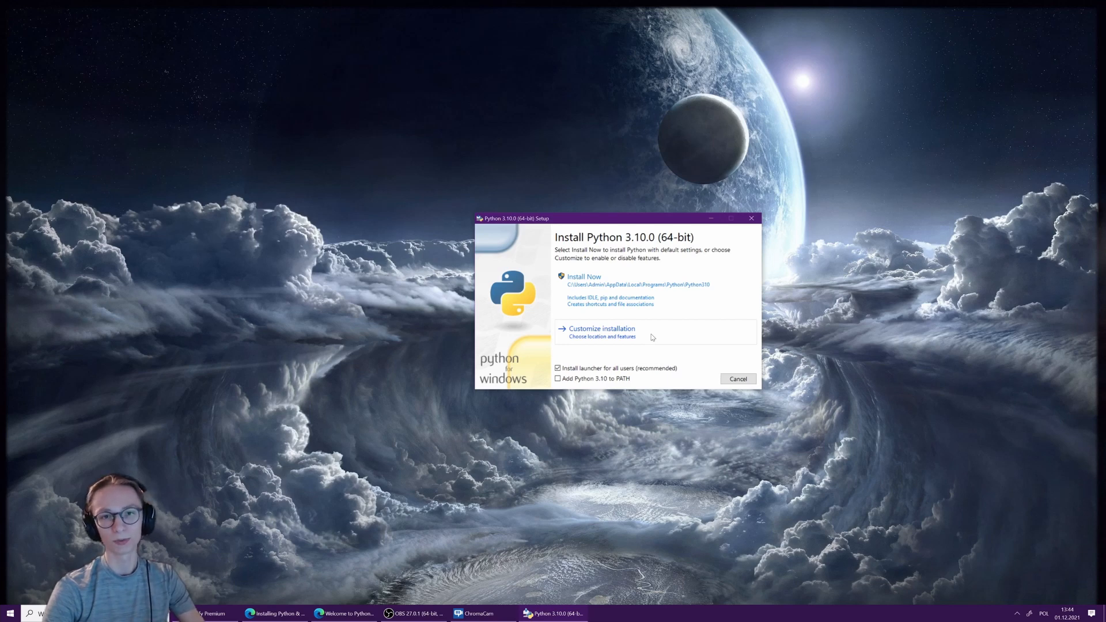
pyautogui.moveTo(677, 299)
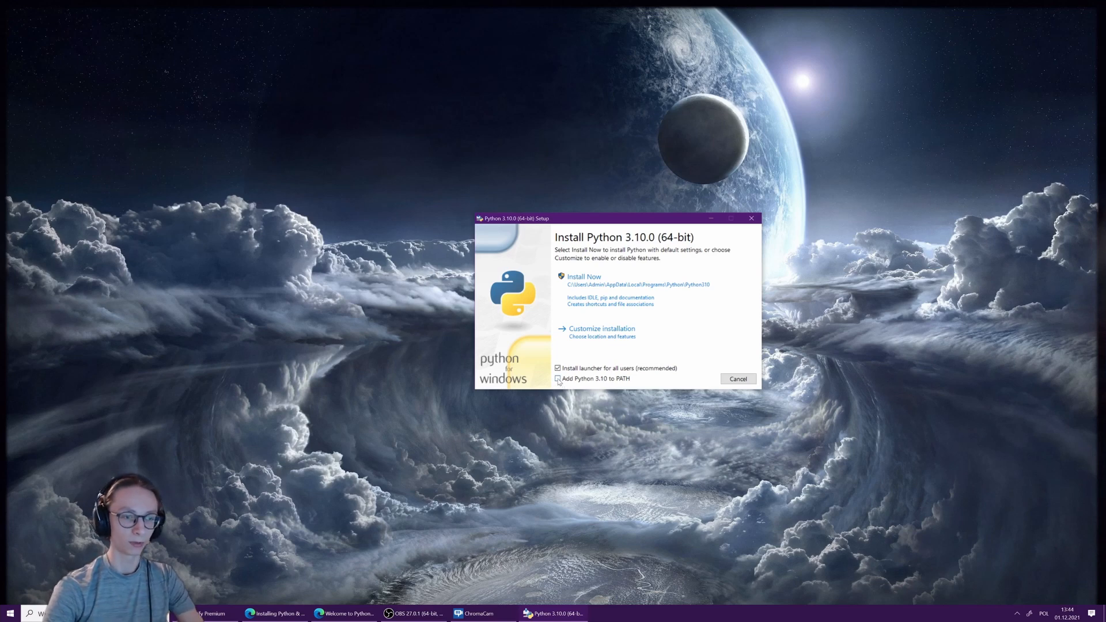
# Install Python 3.10 via Install Now with 'Add Python 3.10 to PATH' ticked, then close setup
pyautogui.click(557, 379)
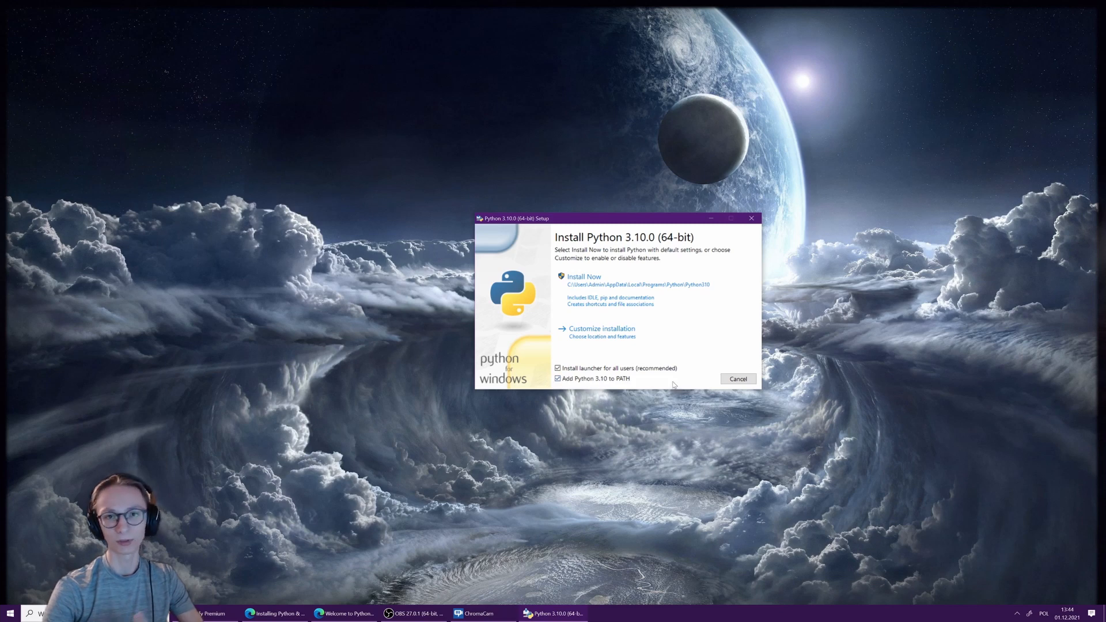
pyautogui.click(583, 276)
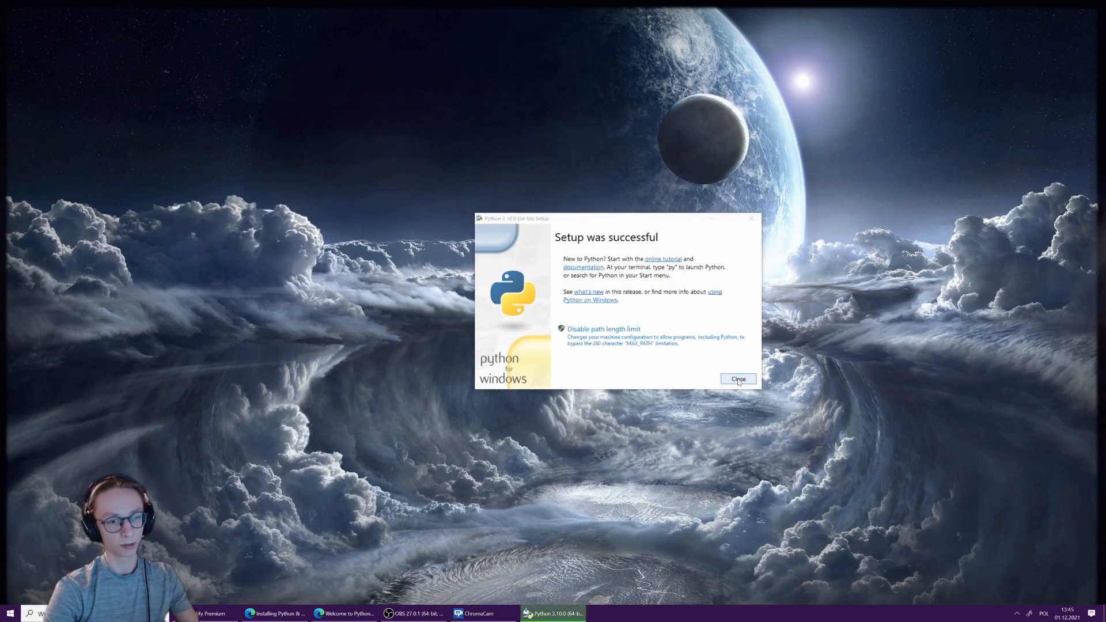
pyautogui.click(738, 379)
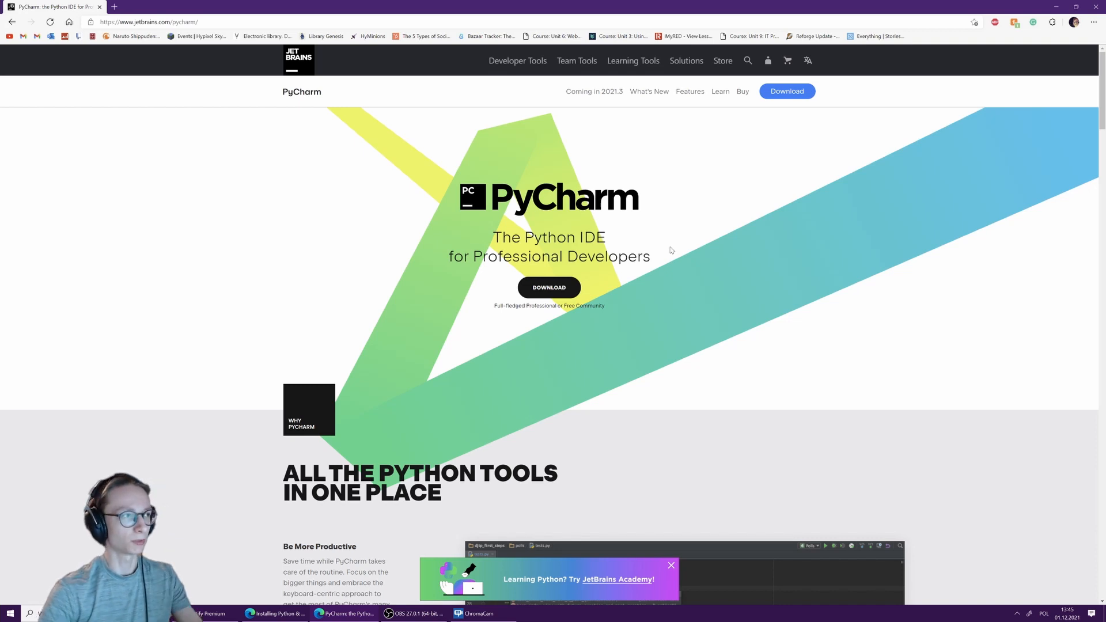
pyautogui.moveTo(263, 192)
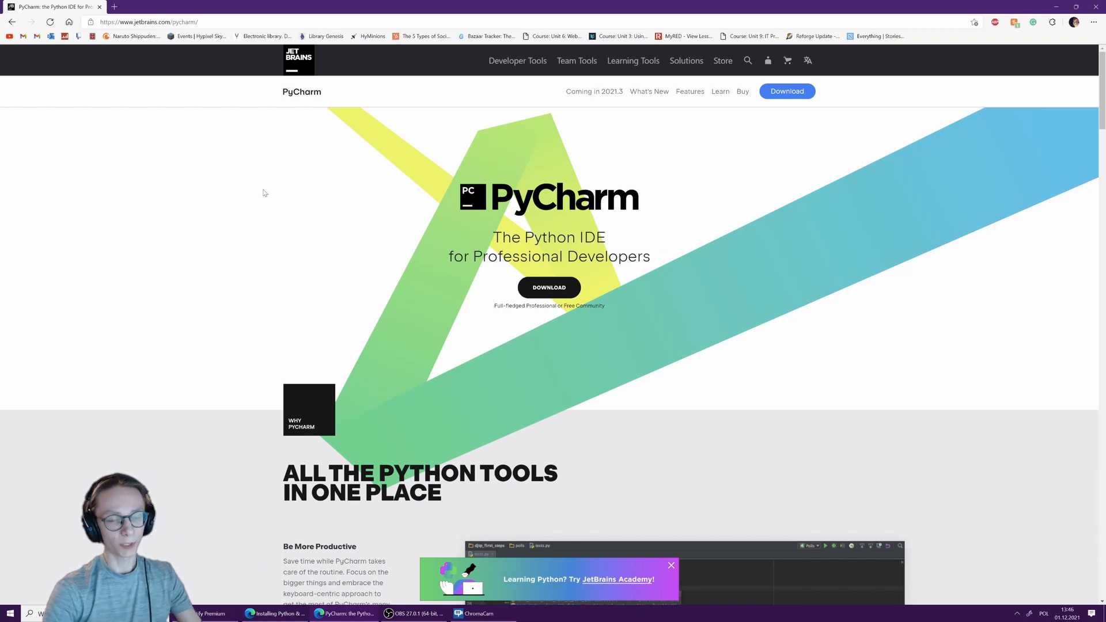
pyautogui.moveTo(513, 217)
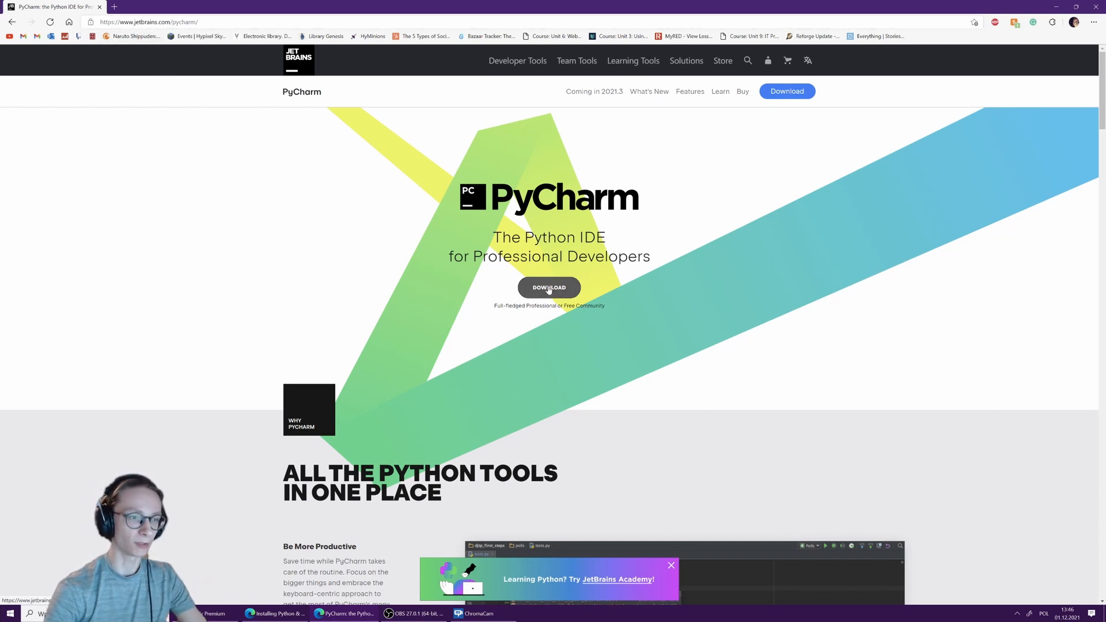
# Download the PyCharm Community edition for Windows from the JetBrains download page
pyautogui.click(549, 287)
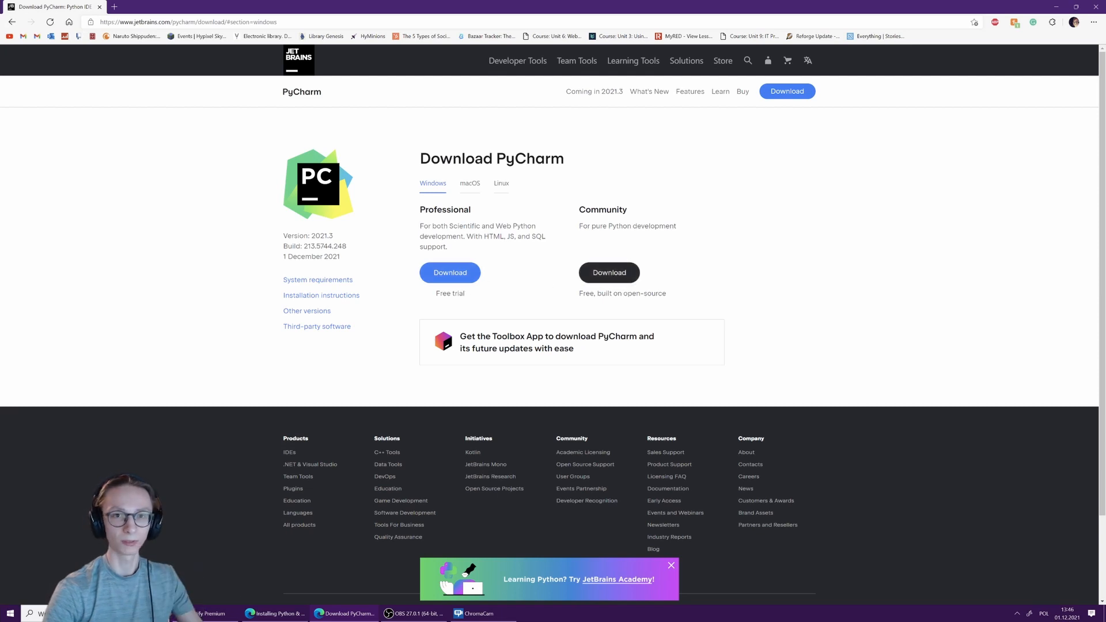
pyautogui.moveTo(508, 277)
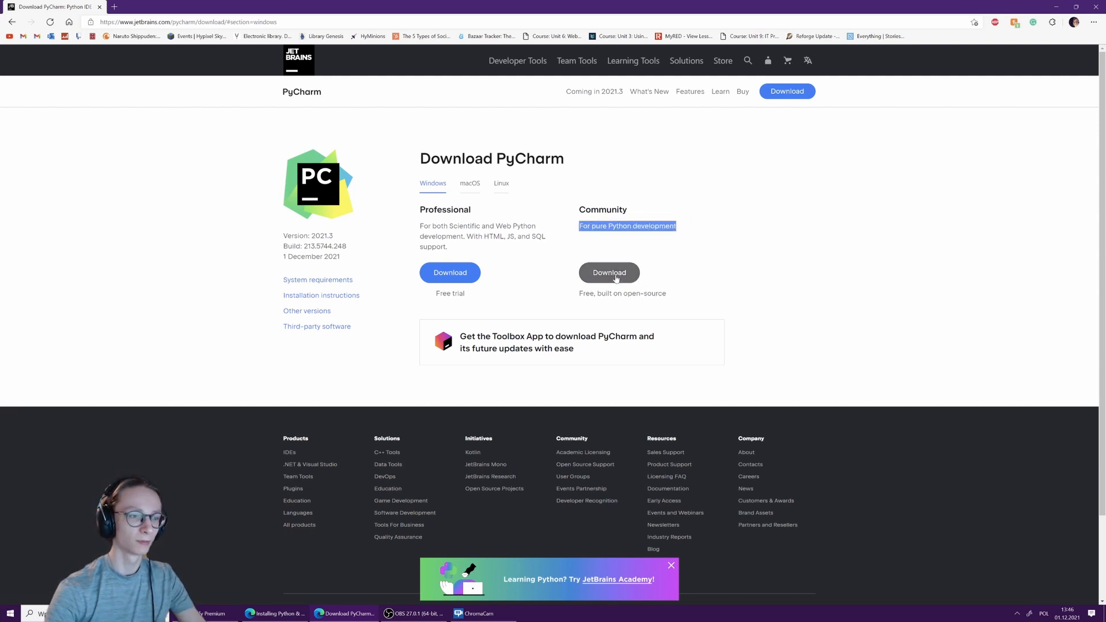
pyautogui.click(609, 273)
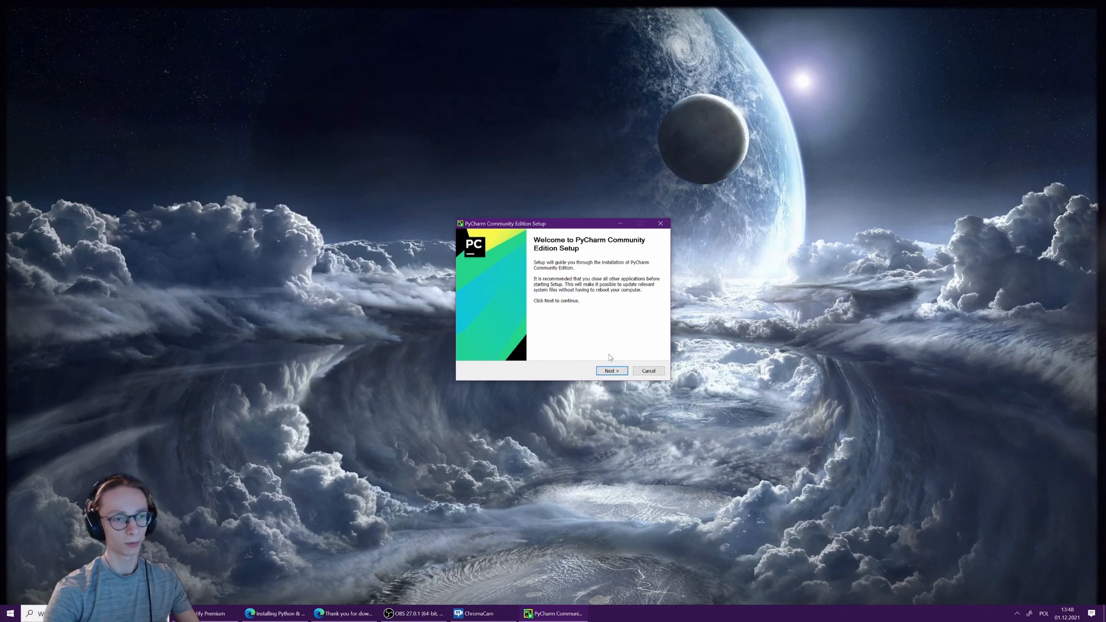
# Advance past the PyCharm setup welcome screen, keeping the default install location
pyautogui.click(610, 370)
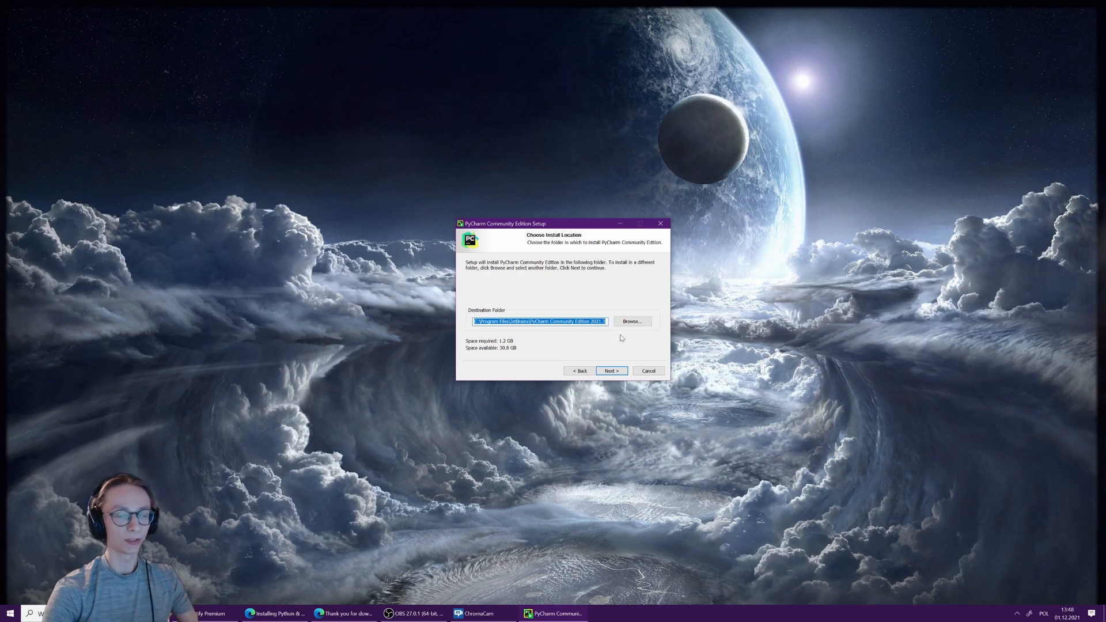
pyautogui.moveTo(596, 339)
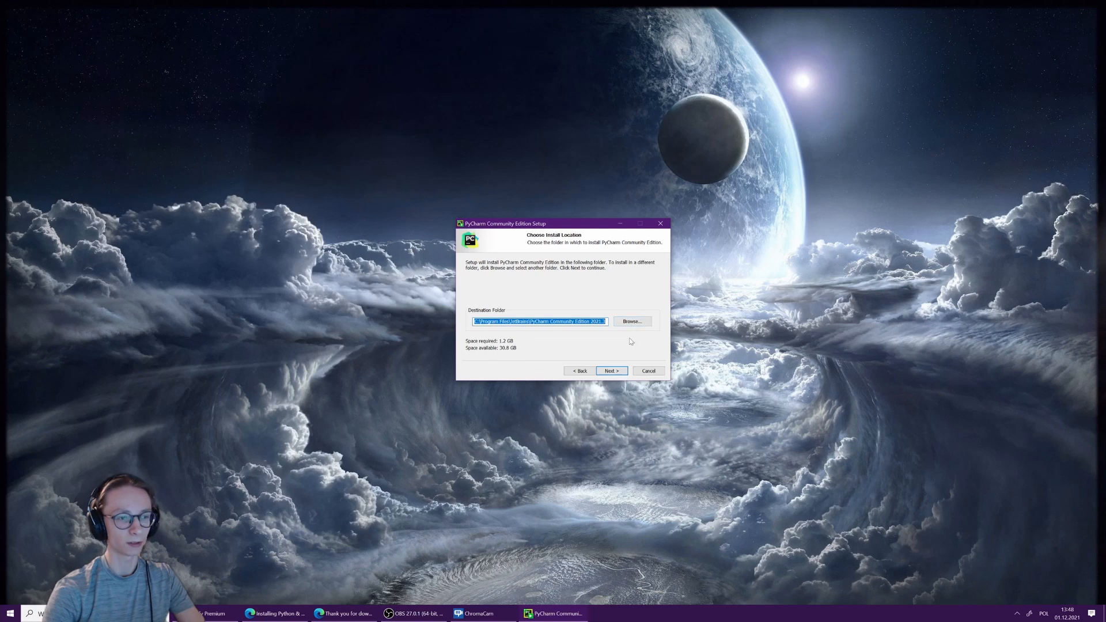
pyautogui.click(610, 370)
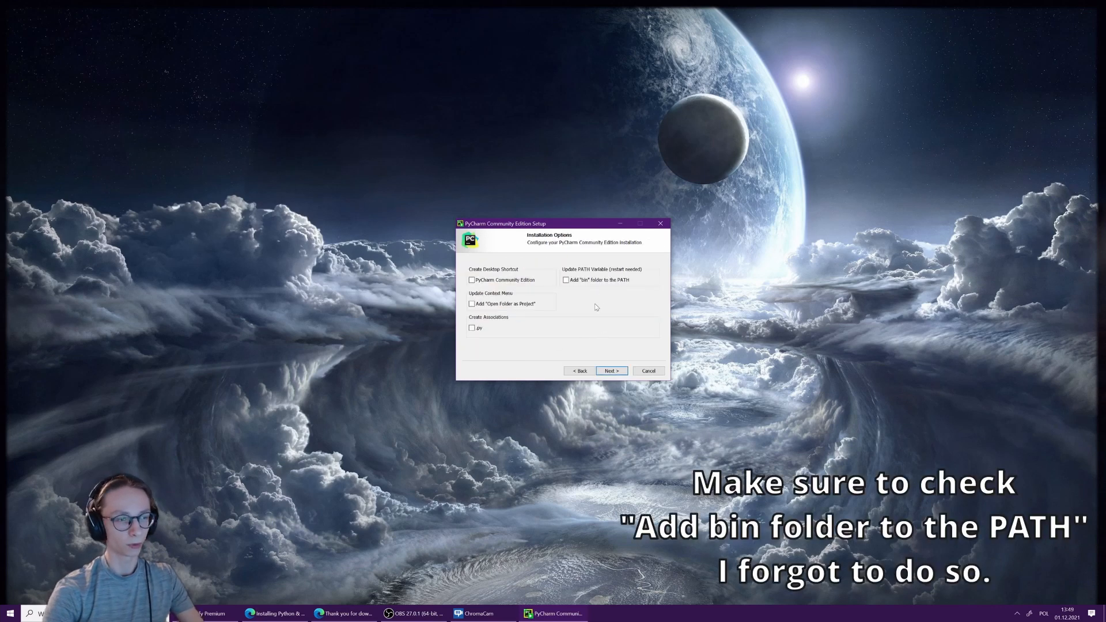
# Install PyCharm with a desktop shortcut and .py file association, then finish setup
pyautogui.click(472, 279)
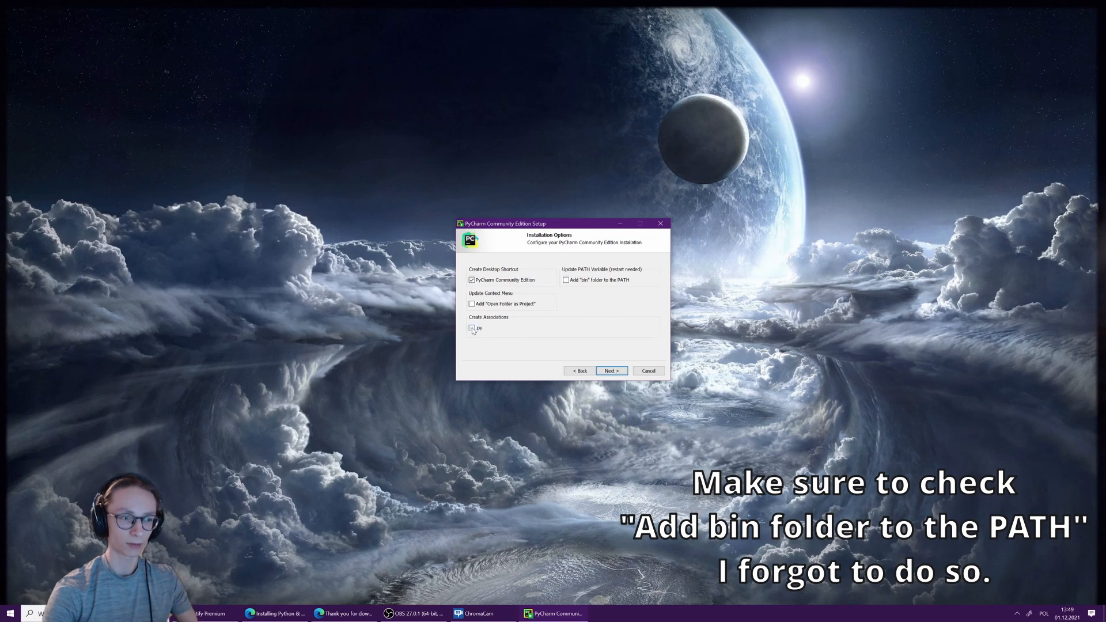
pyautogui.click(472, 327)
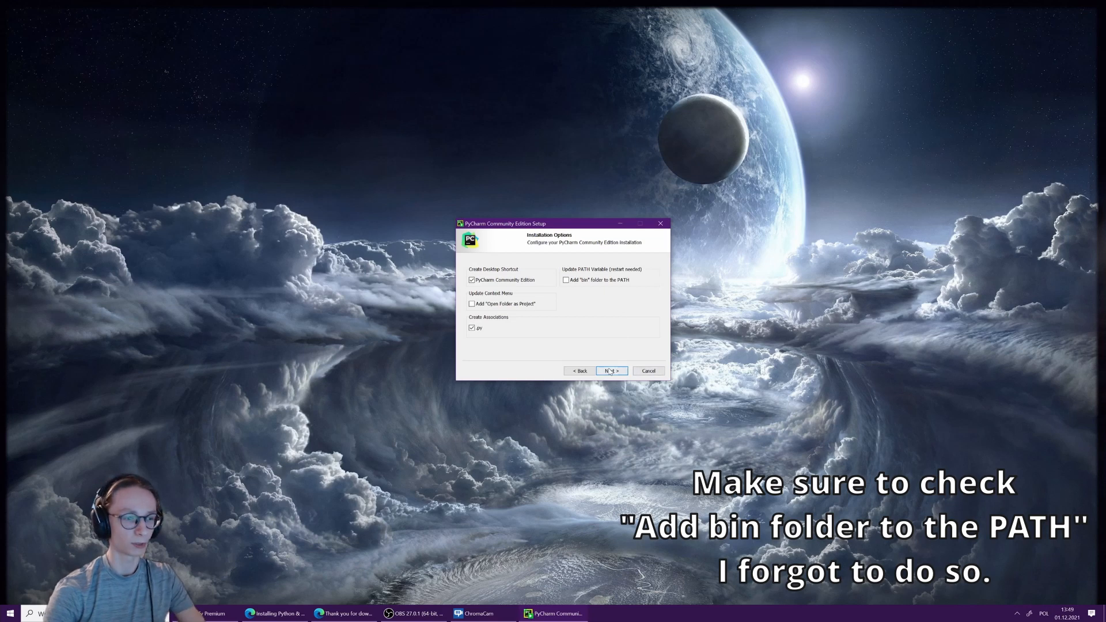
pyautogui.click(610, 370)
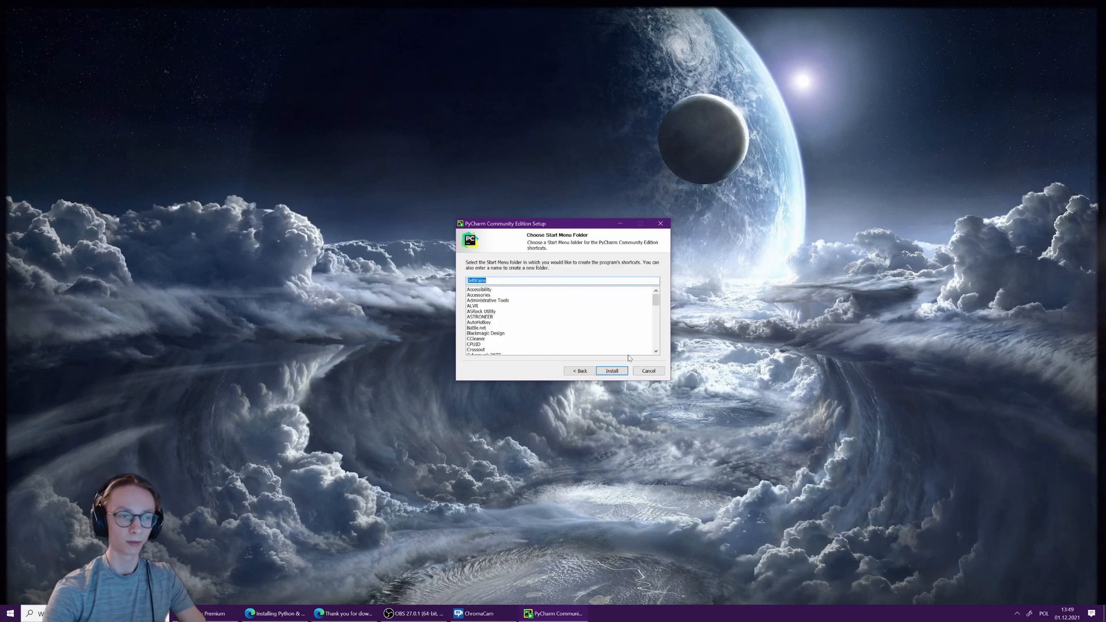
pyautogui.click(610, 370)
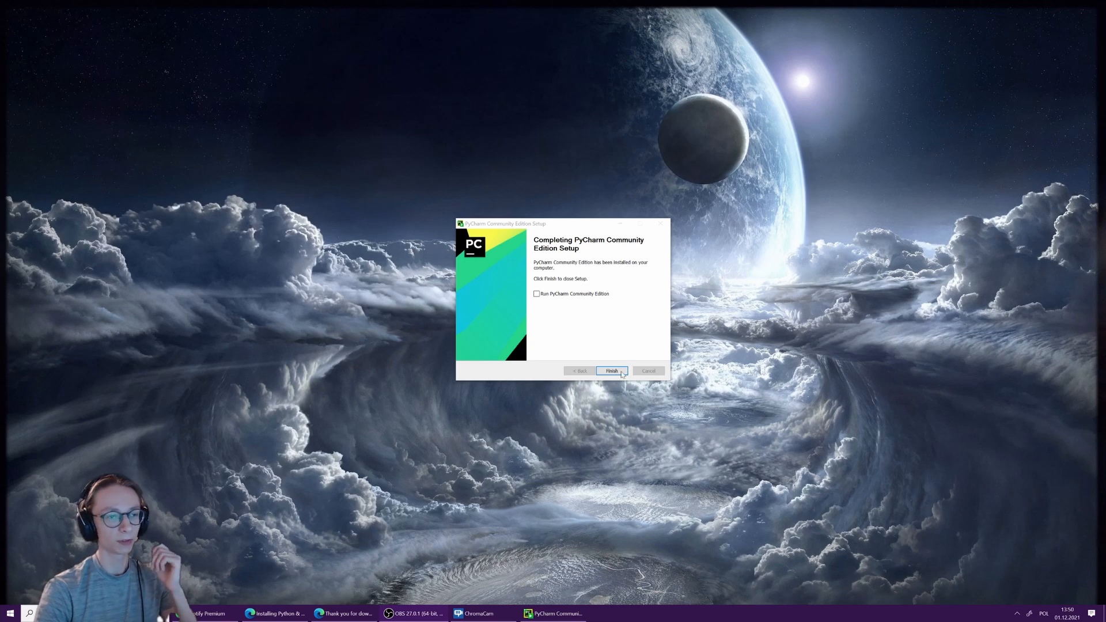
pyautogui.click(610, 371)
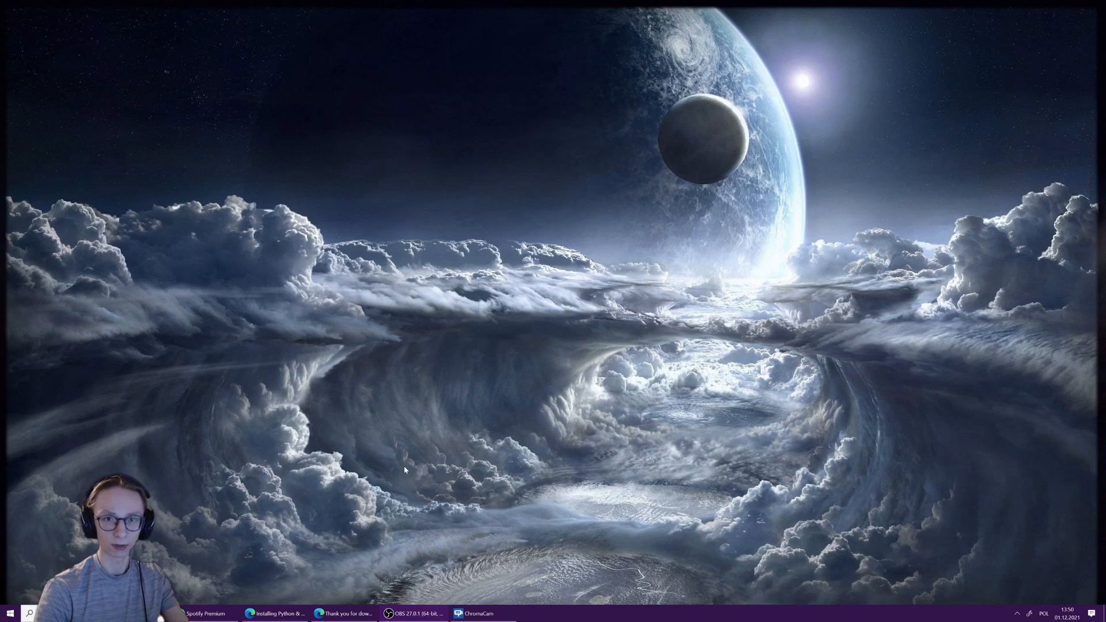
# Search the Start menu for 'idl' and 'pycharm' to confirm IDLE and PyCharm are installed
pyautogui.click(10, 613)
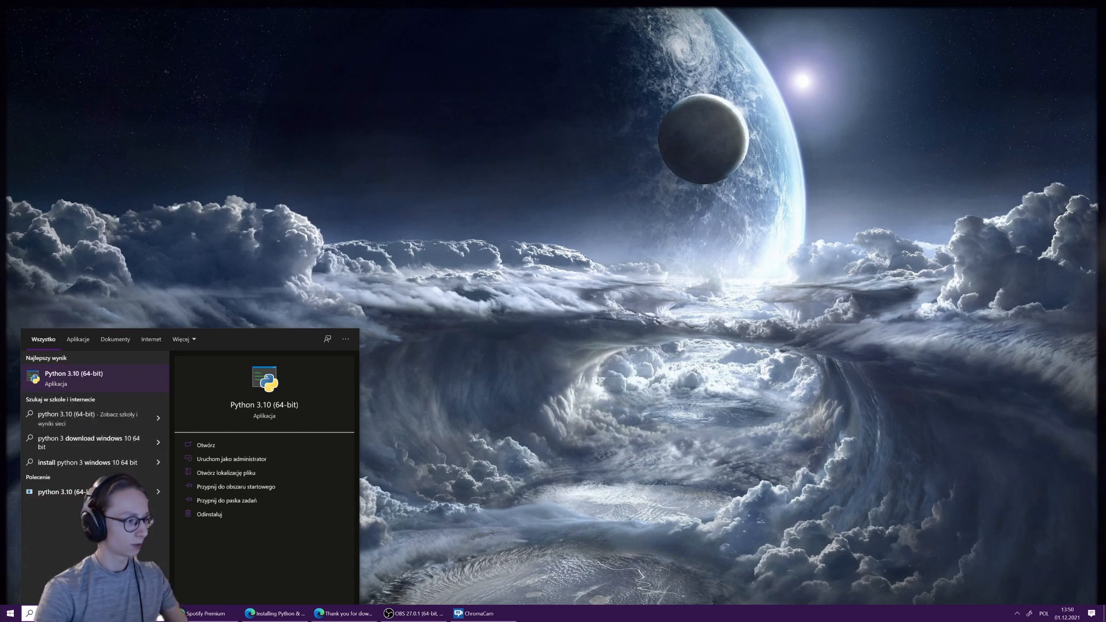
pyautogui.write('idl')
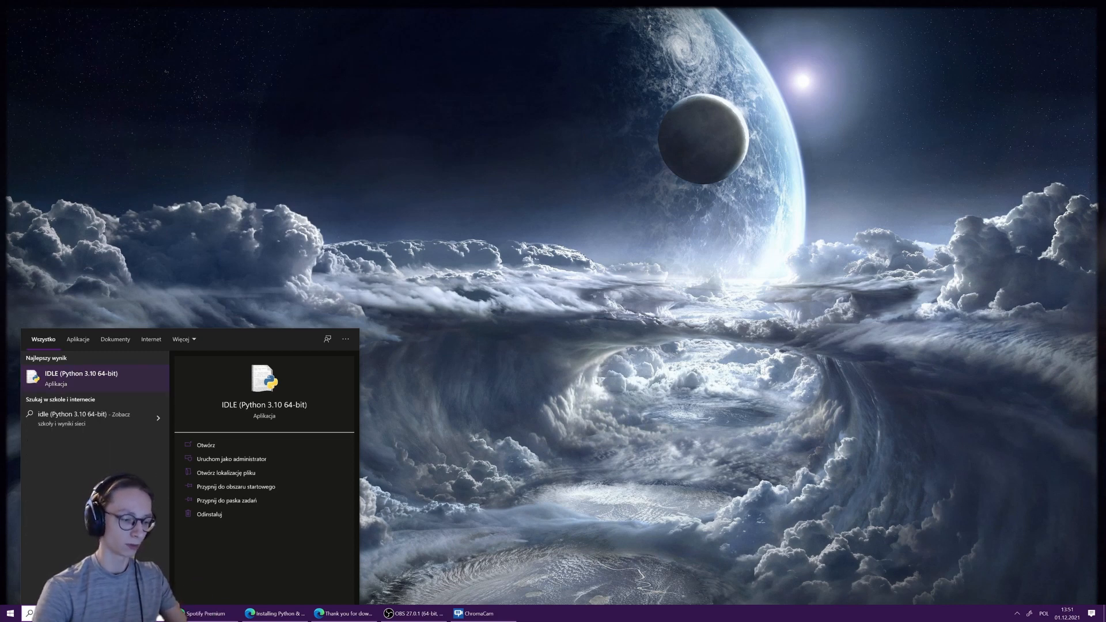
pyautogui.write('pycharm')
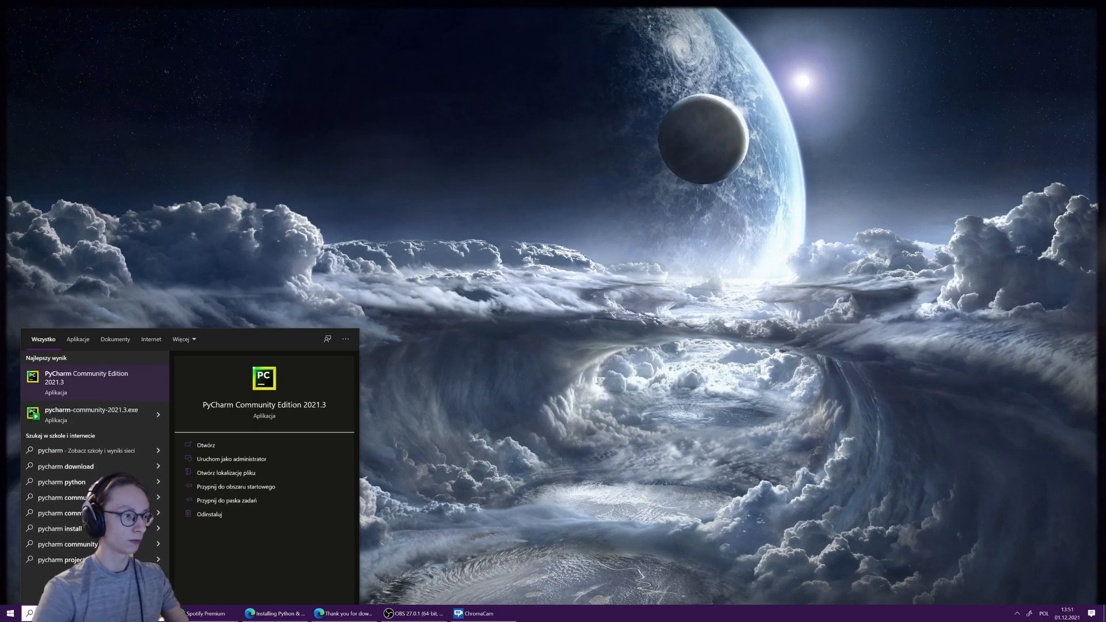